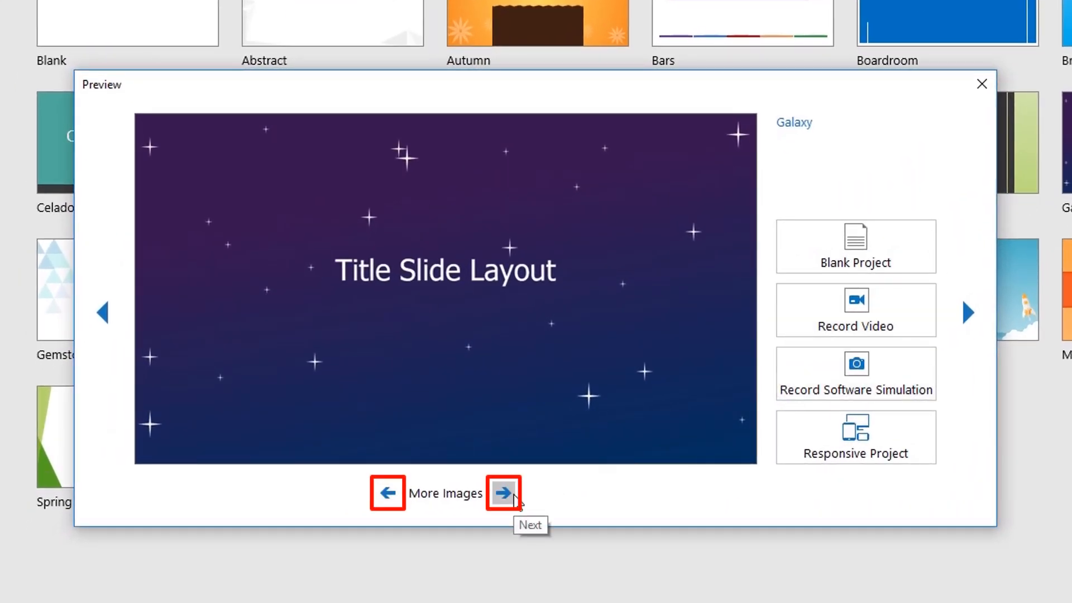
- Page through the Galaxy theme's sample layouts until the report slide layout appears
left_click(504, 493)
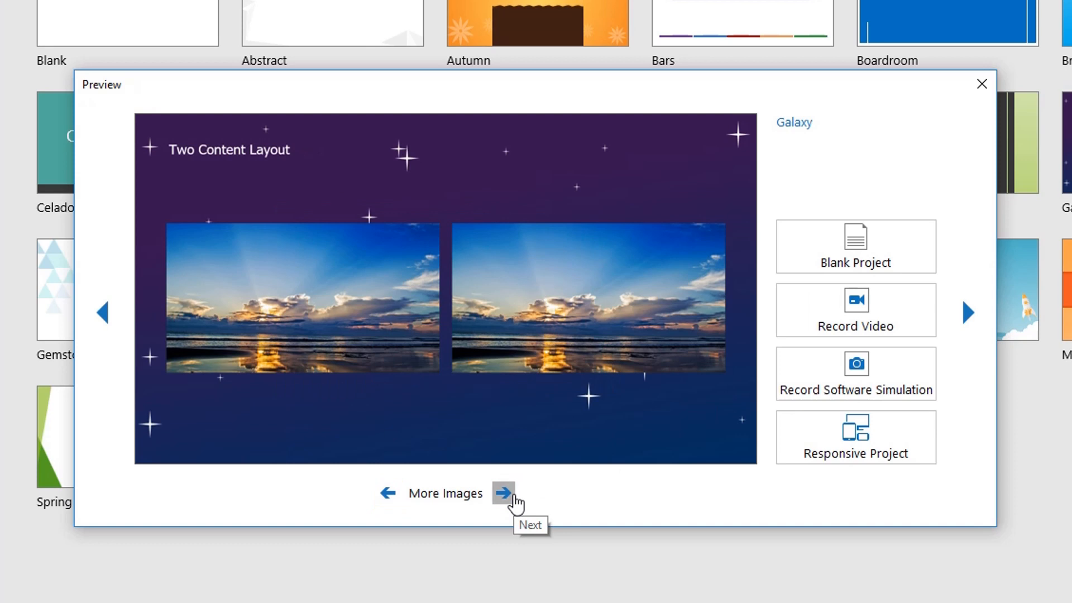
left_click(503, 493)
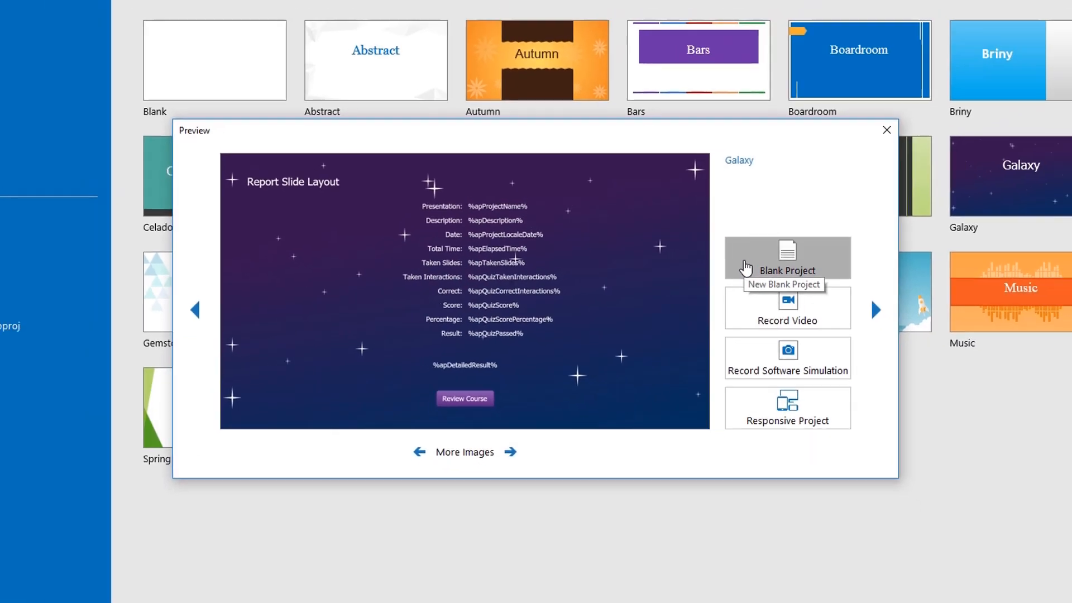
- Start a blank Galaxy project and title its first slide 'Solar System Course'
left_click(787, 257)
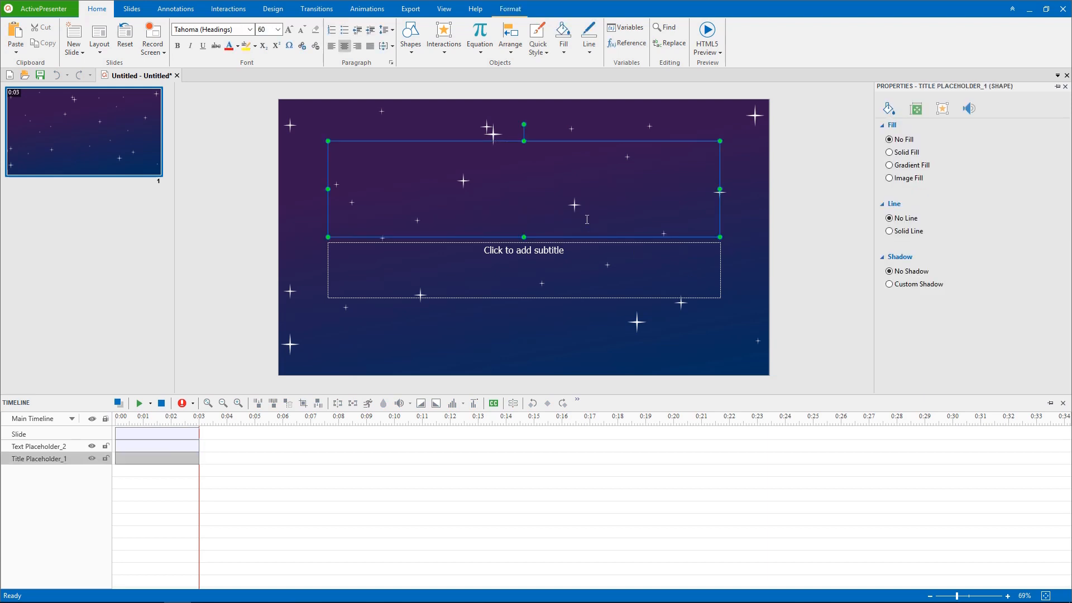
type("Solar System Cours")
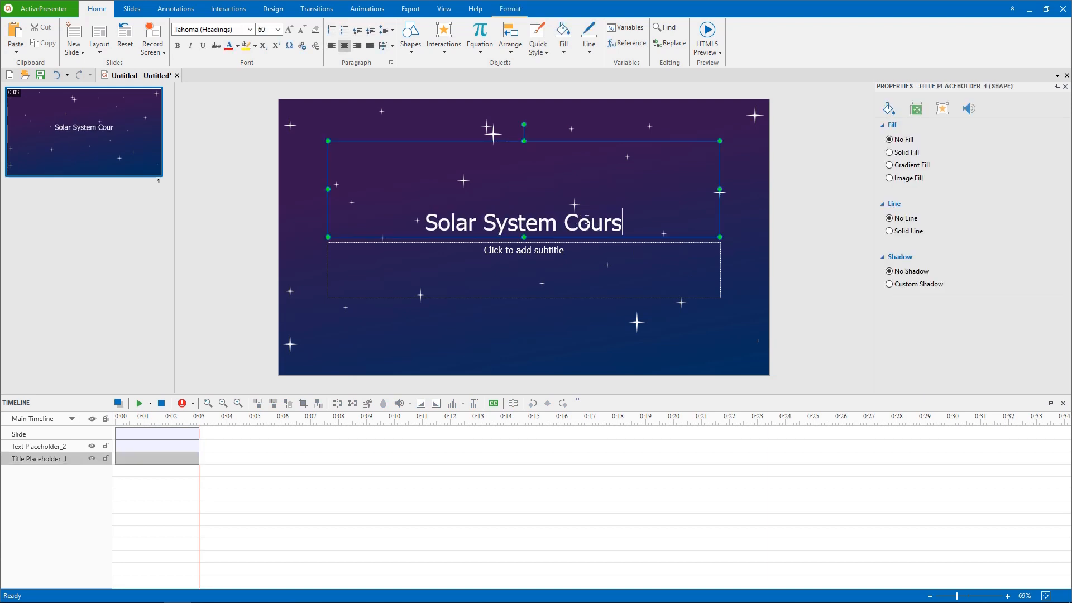
type("se")
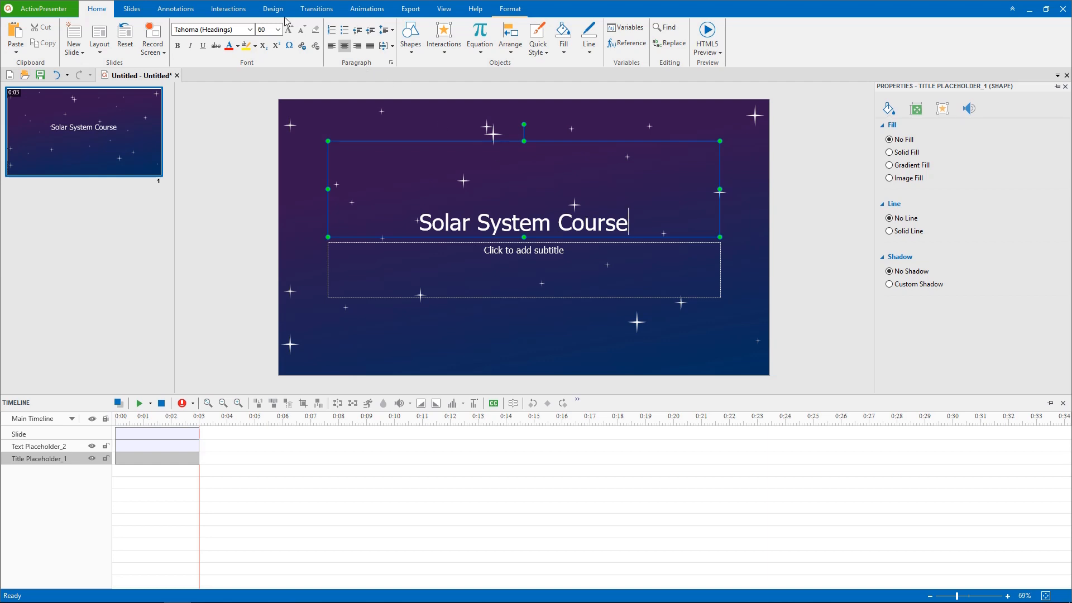
left_click(272, 8)
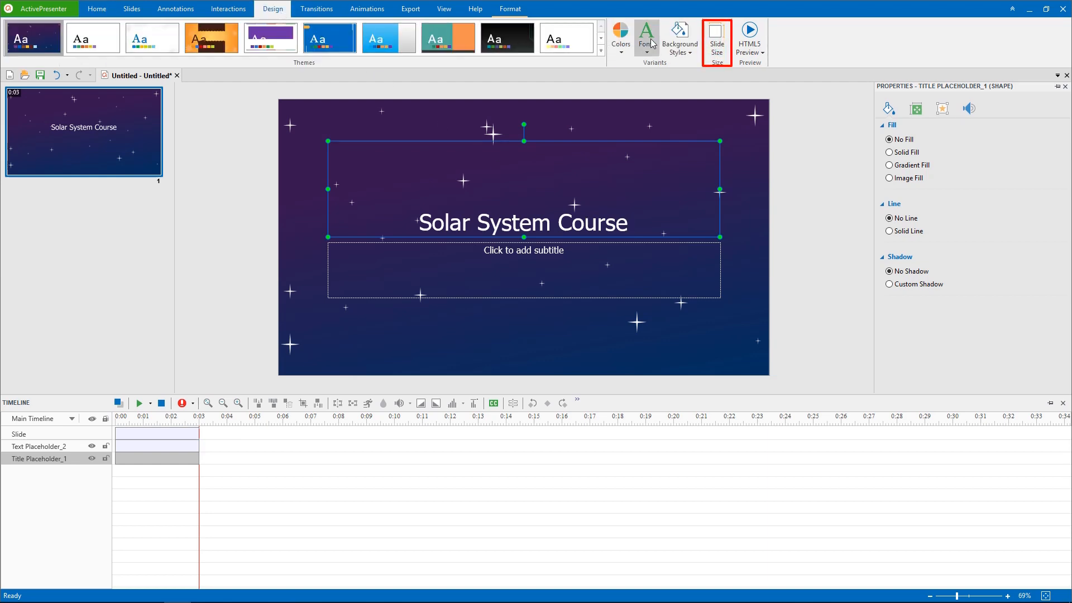
- Set the slide size to the 1920×1080 Full HD preset with all objects scaled to fit
left_click(716, 35)
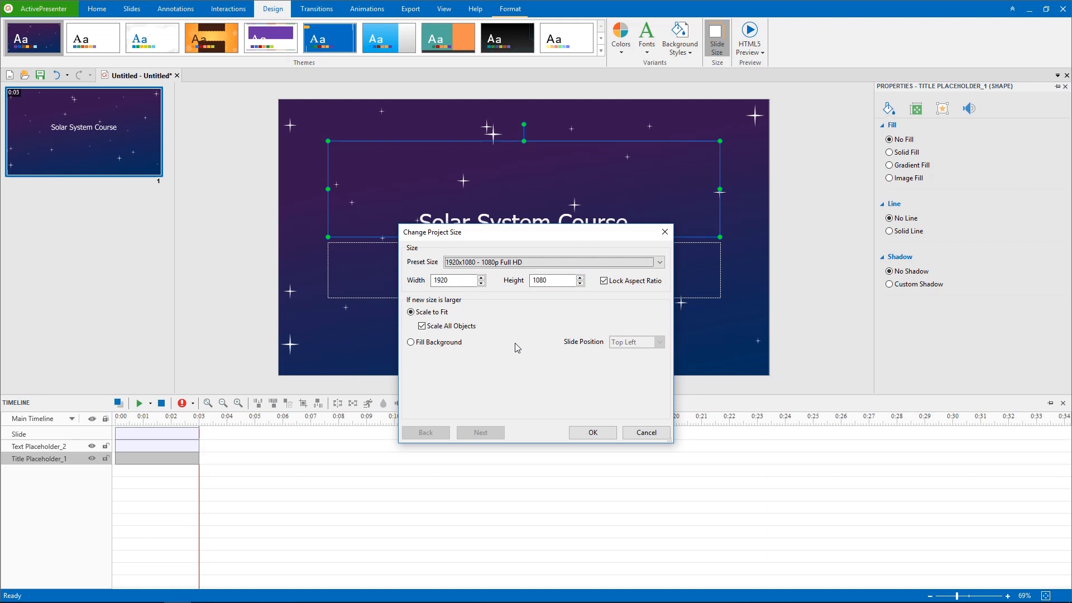
left_click(592, 433)
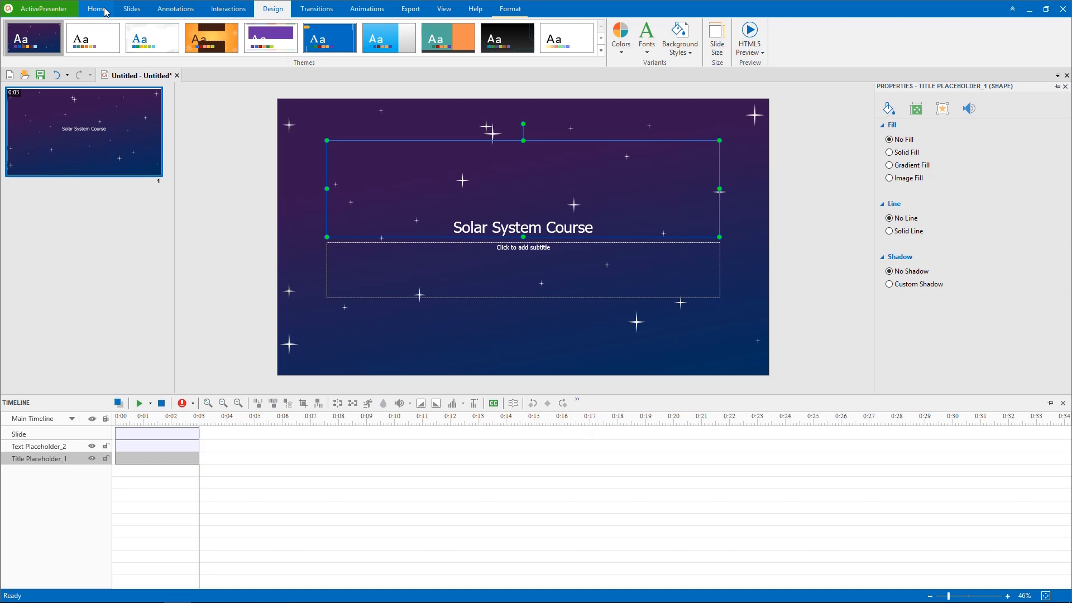
- Add an 'Overview of Solar System' slide with planet bullet text at size 36
left_click(96, 7)
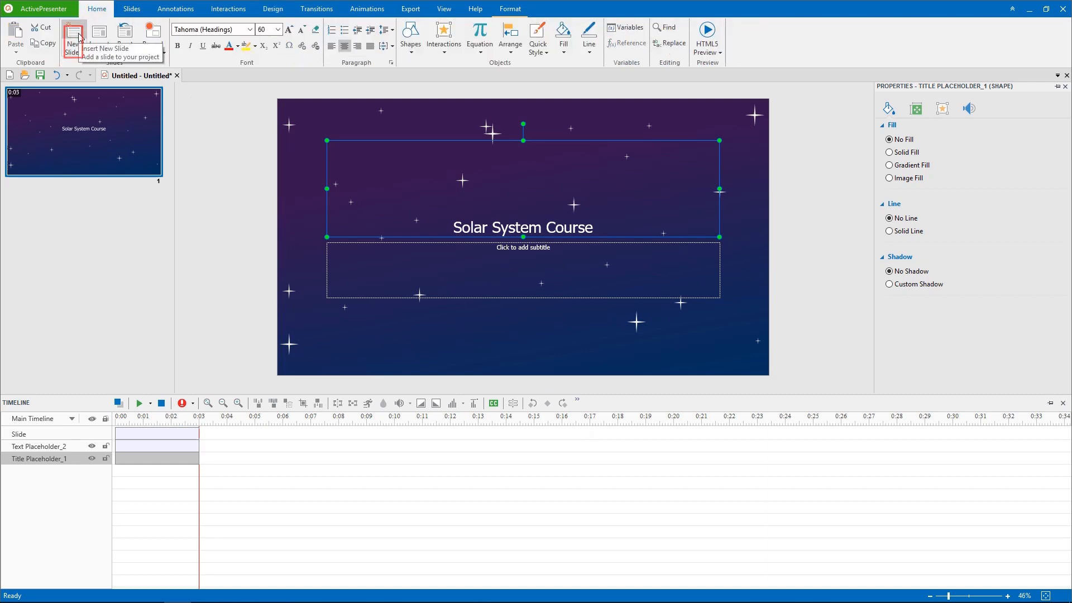
left_click(71, 36)
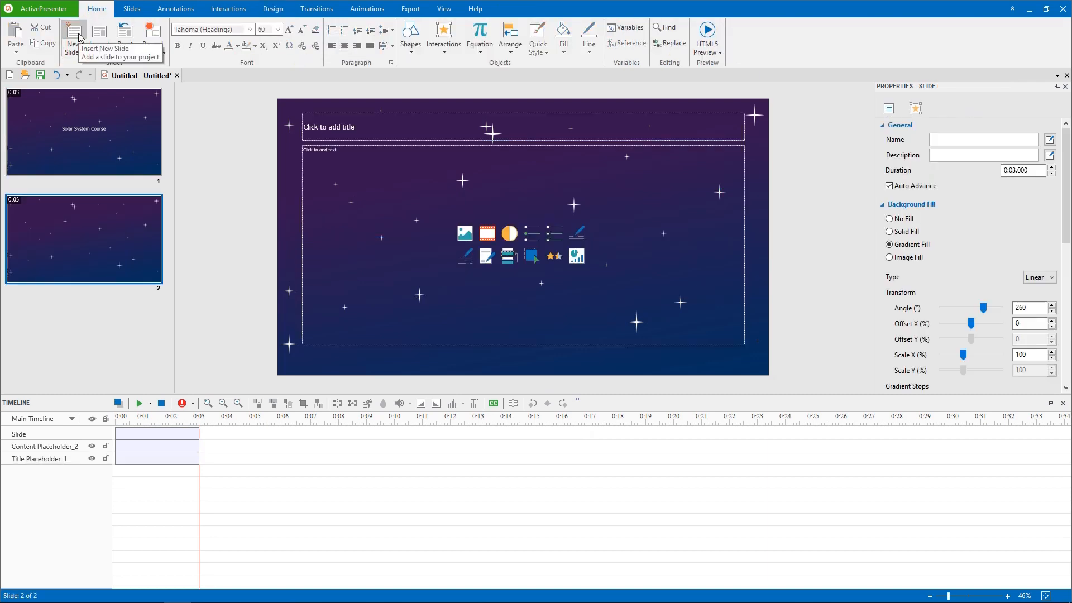
mouse_move(364, 135)
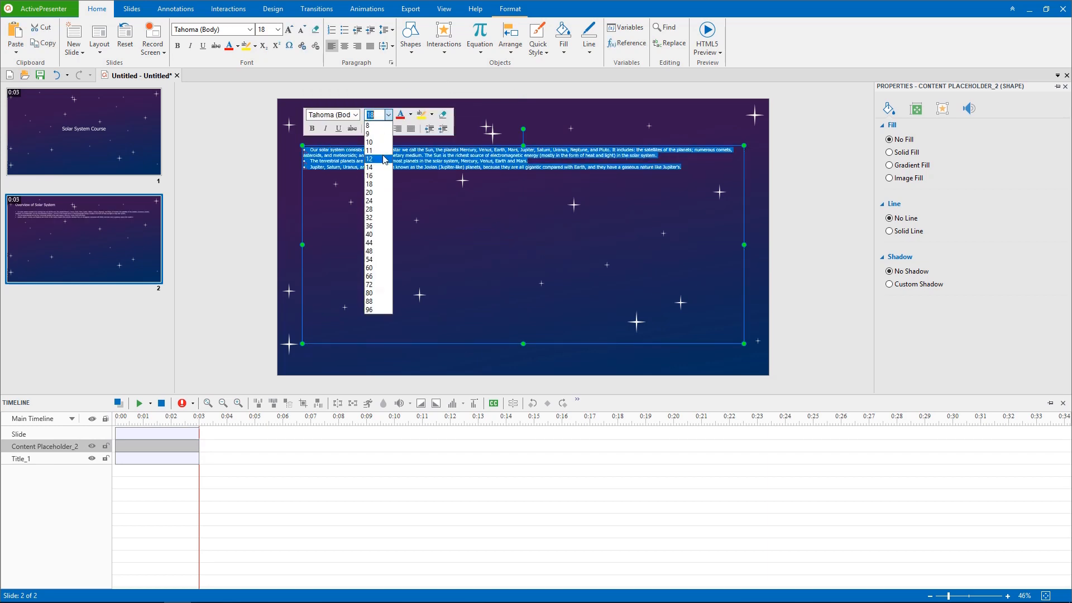
left_click(370, 234)
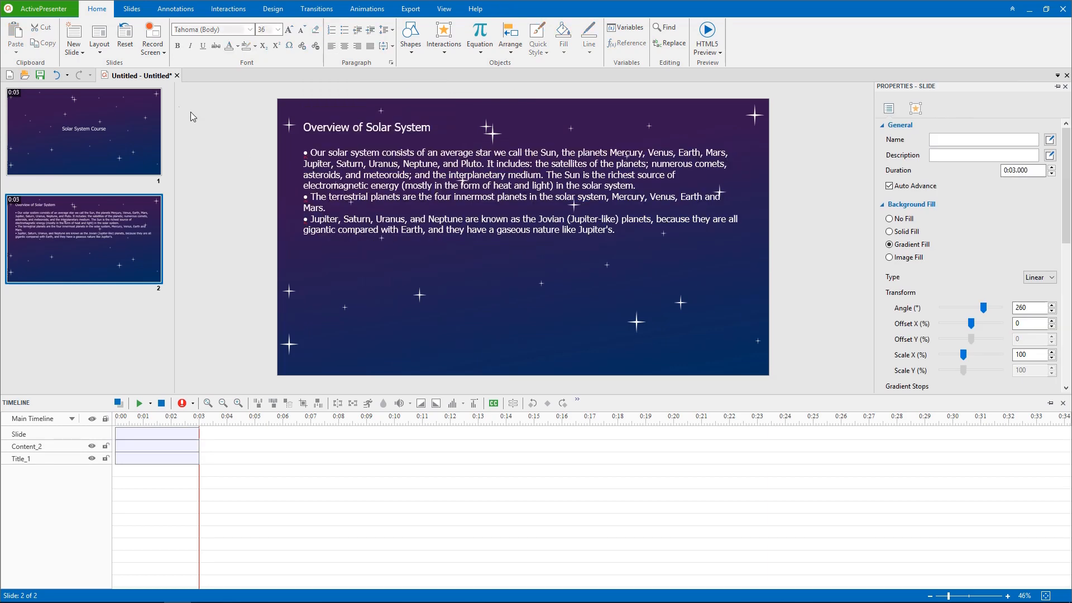
left_click(74, 36)
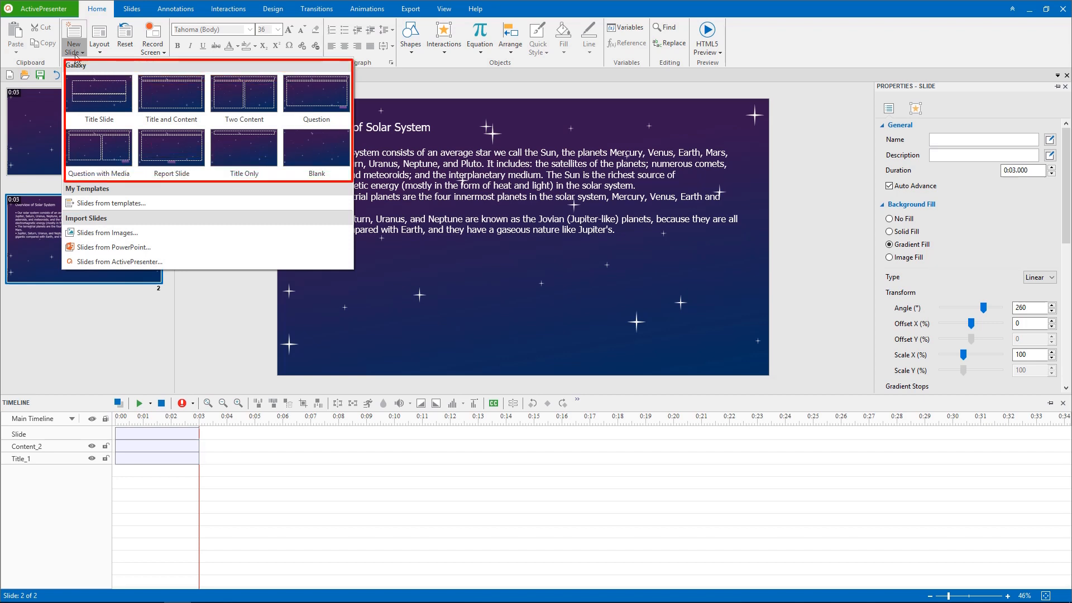
mouse_move(243, 91)
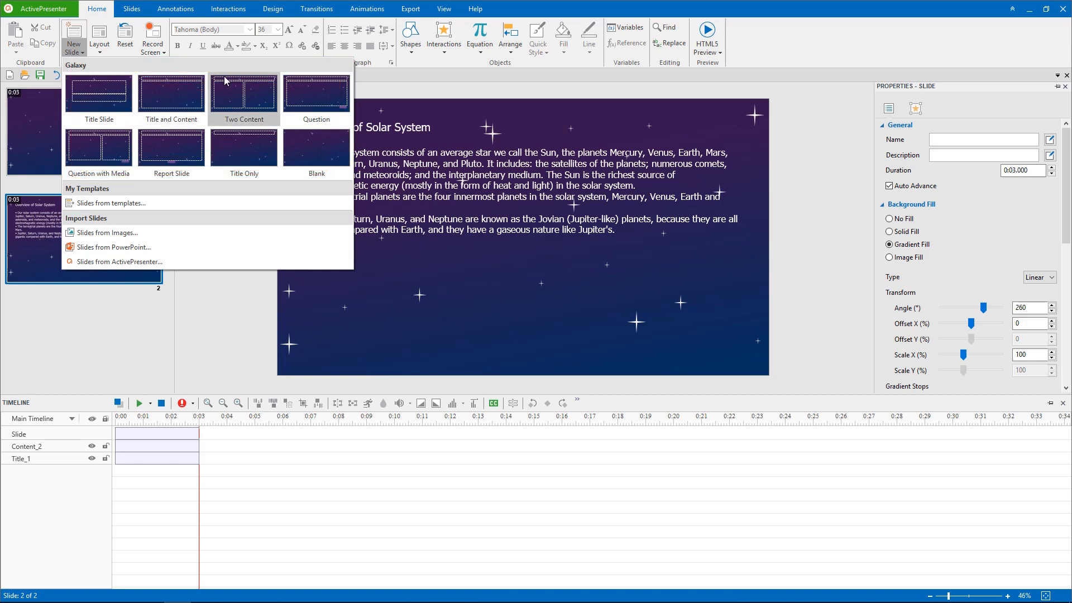
- Add a multiple-choice question slide 'How many planets are there in our solar system?' with answers 8, 9, 10, 11
left_click(316, 93)
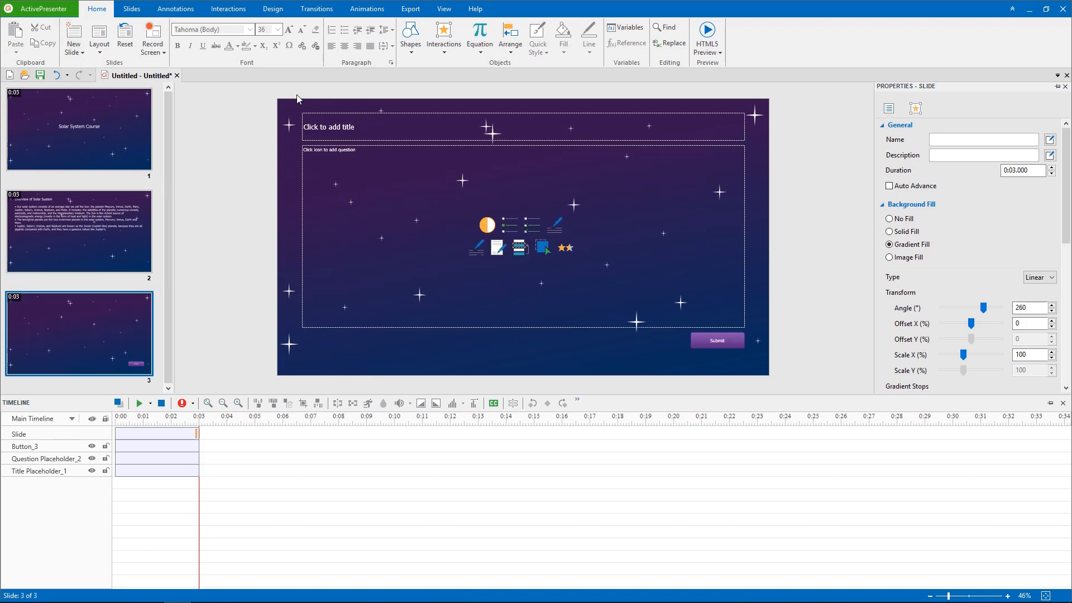
left_click(523, 236)
type("How many")
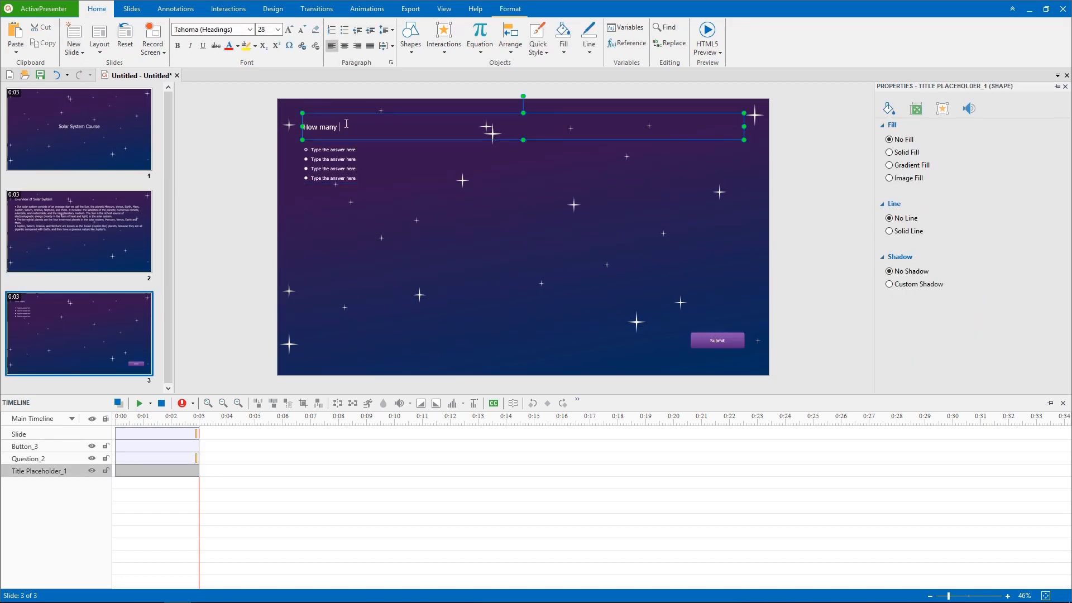
type("planets are there in our solar system?")
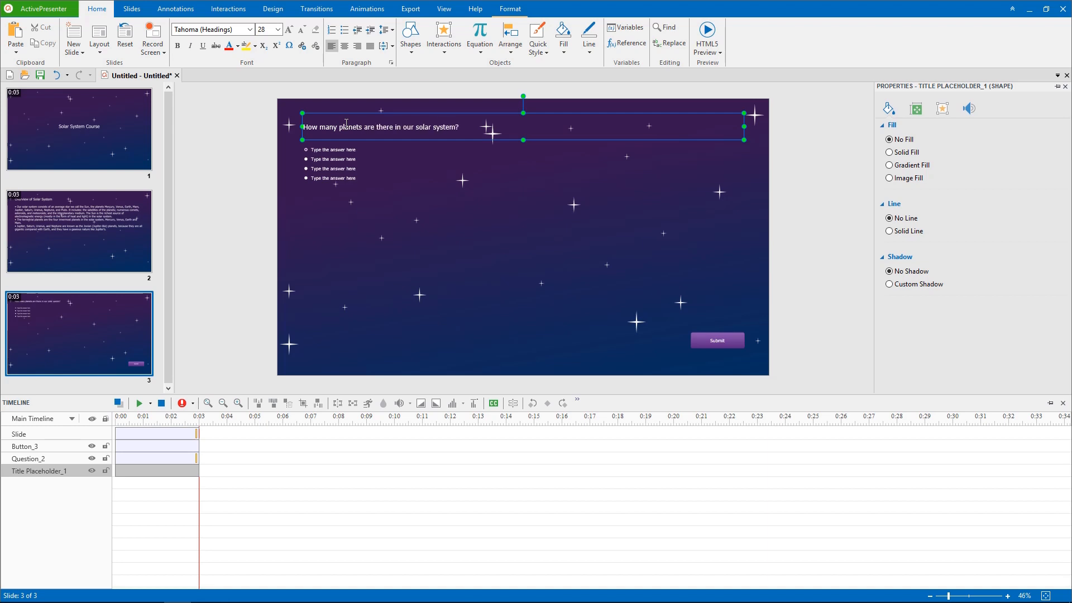
left_click(332, 159)
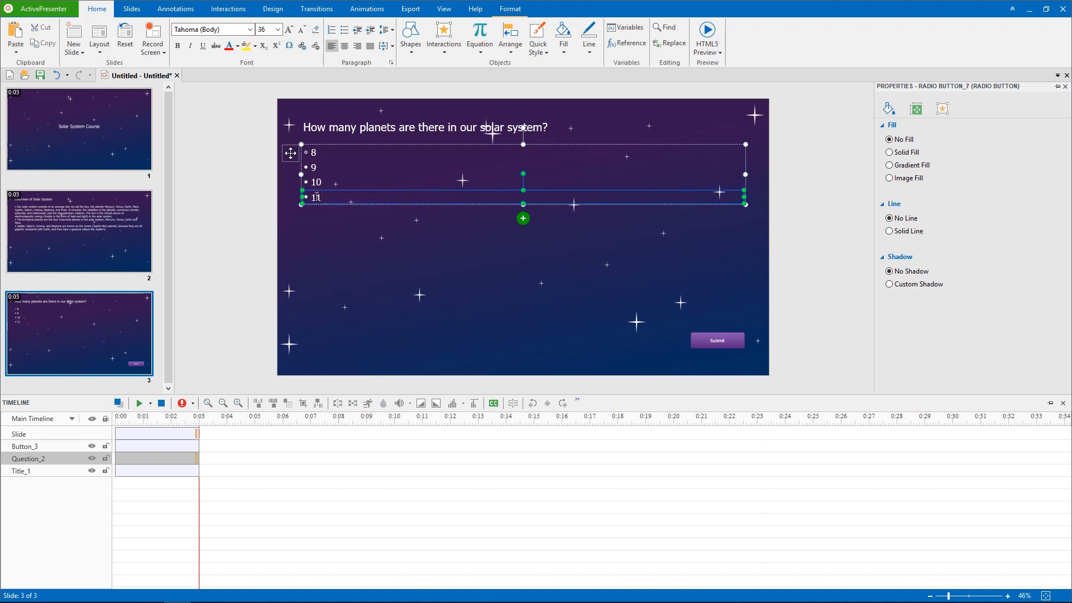
left_click(74, 36)
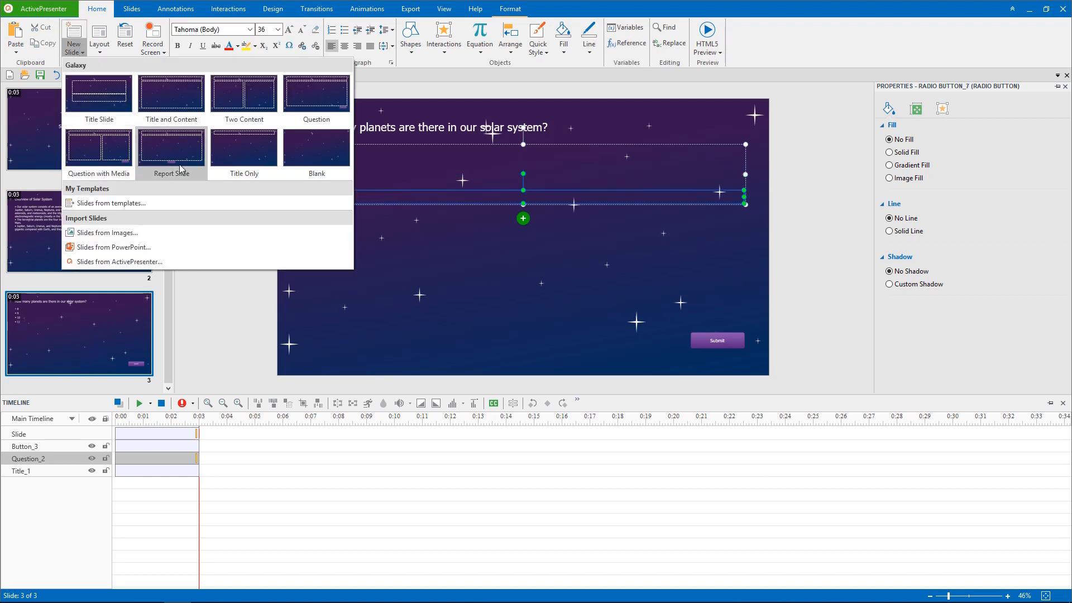
mouse_move(208, 205)
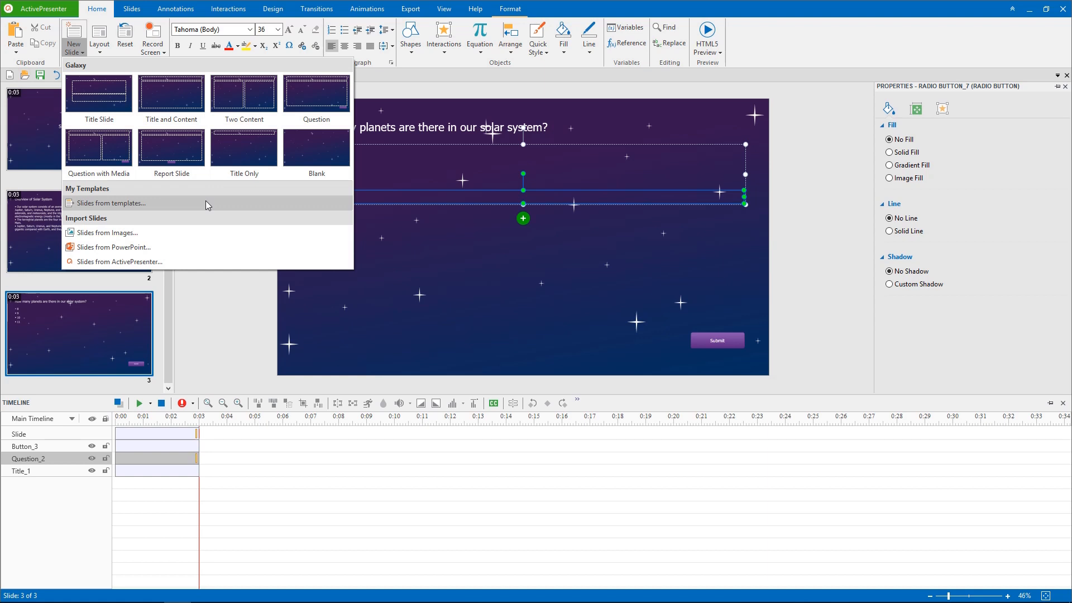
- Add a Question with Media slide asking 'What is the name of this planet?' with a Saturn picture
left_click(111, 203)
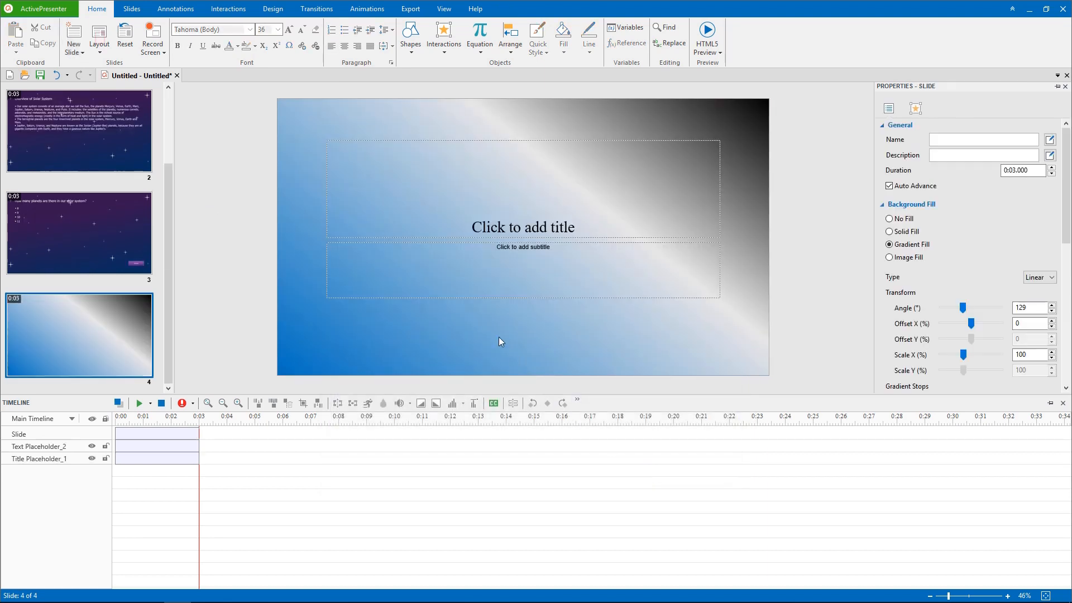
left_click(98, 38)
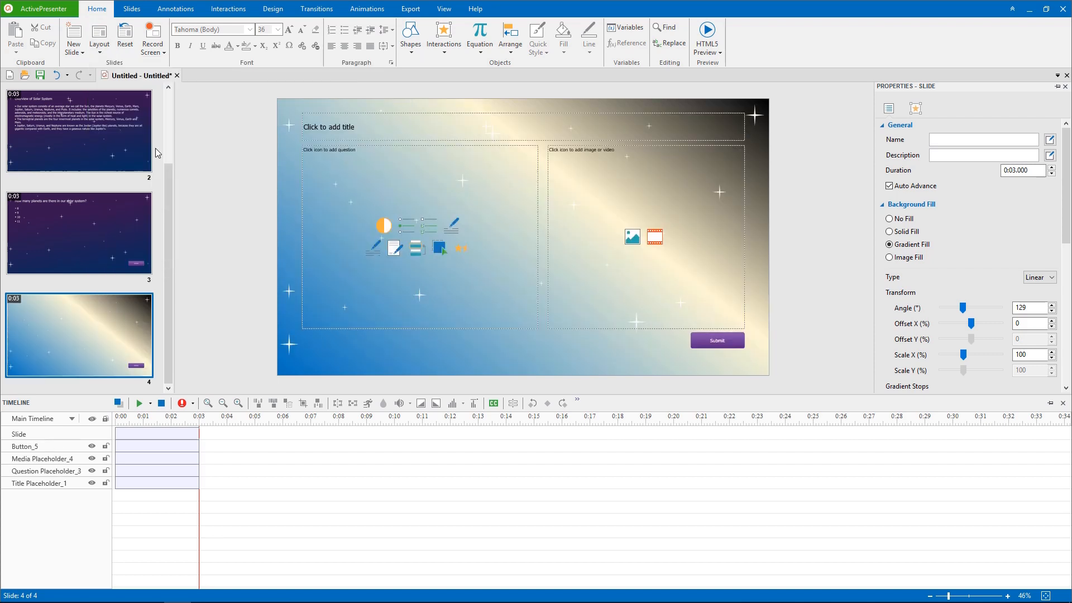
mouse_move(381, 208)
type("Mercury")
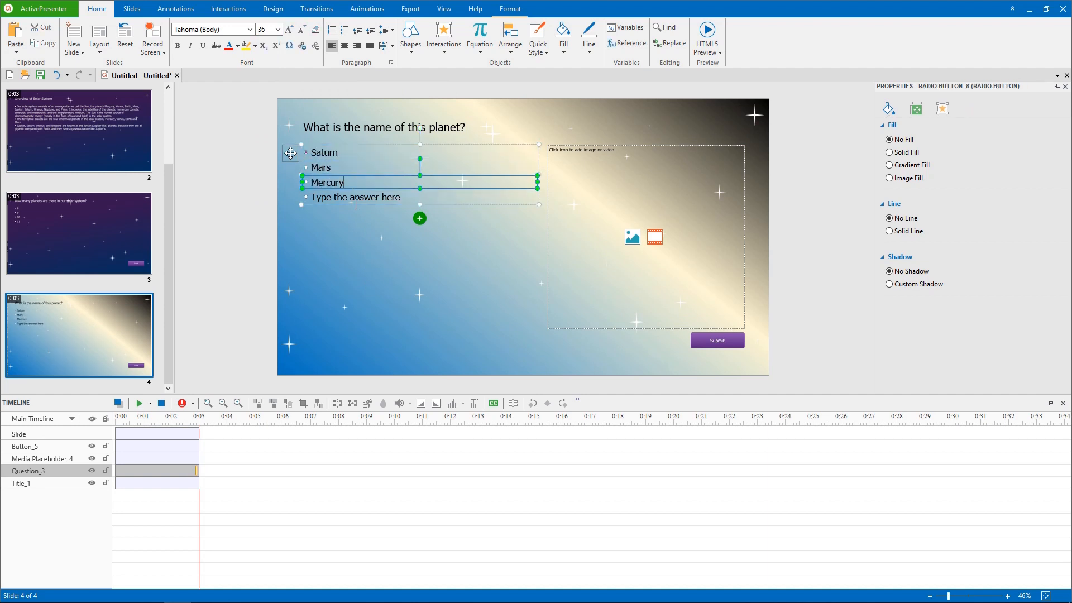
left_click(631, 237)
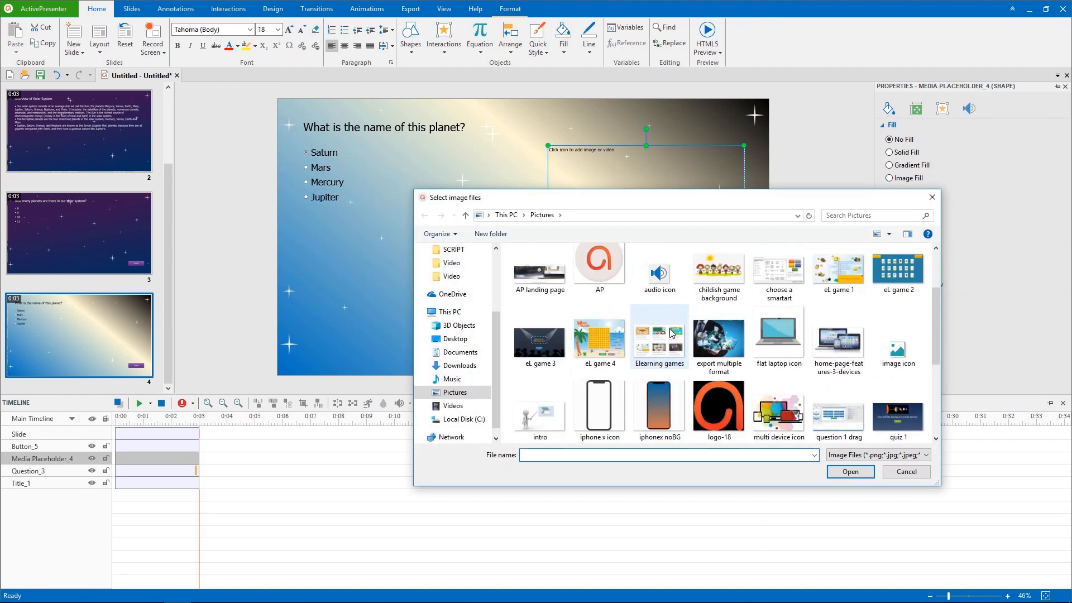
left_click(850, 472)
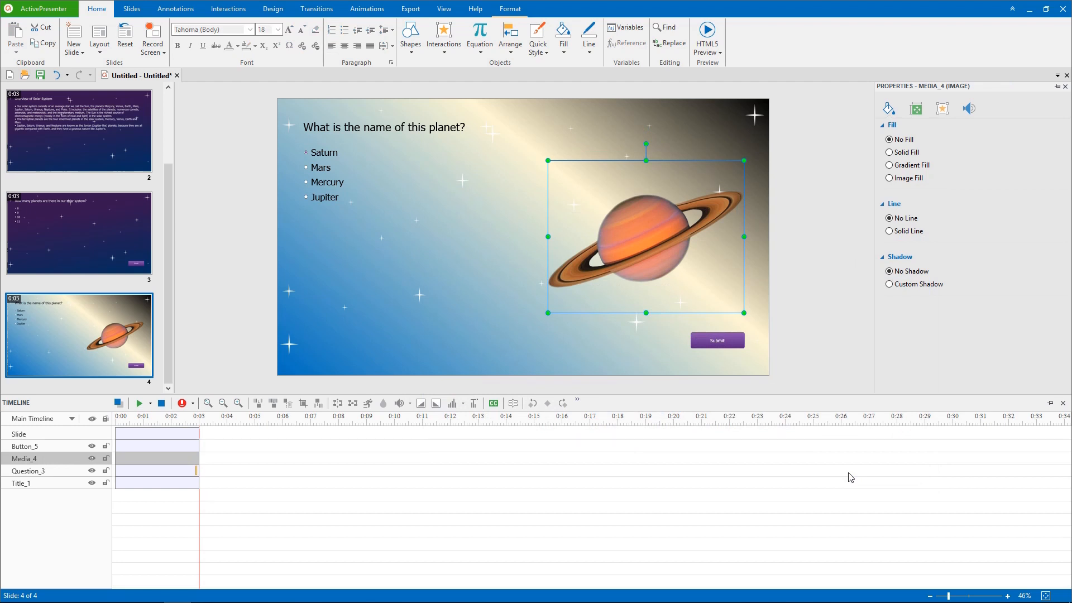
mouse_move(80, 64)
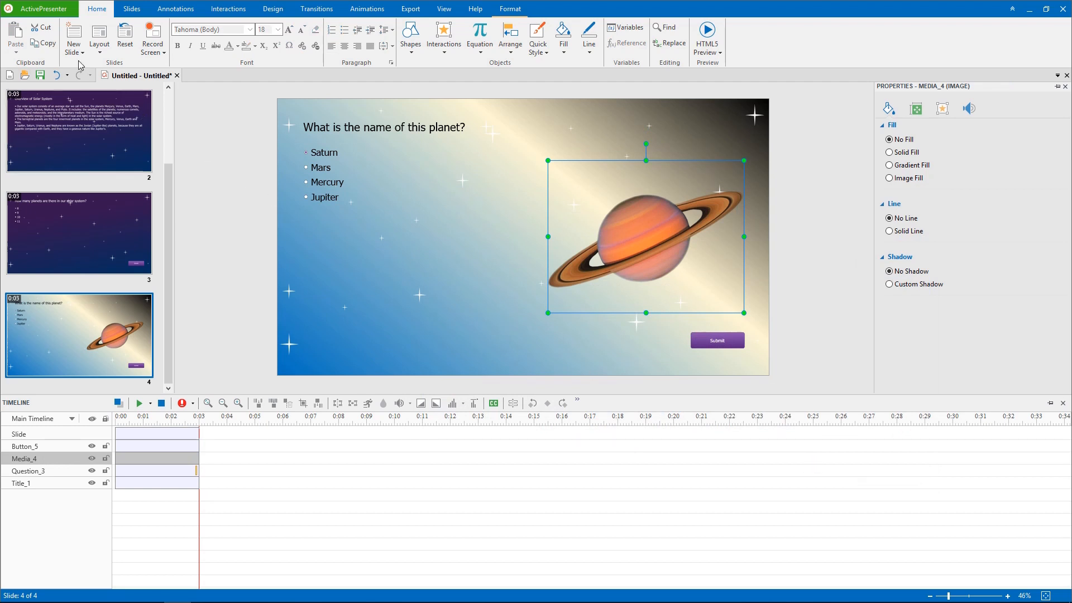
- Add a fifth Report Slide and insert the quiz results report onto it
left_click(74, 35)
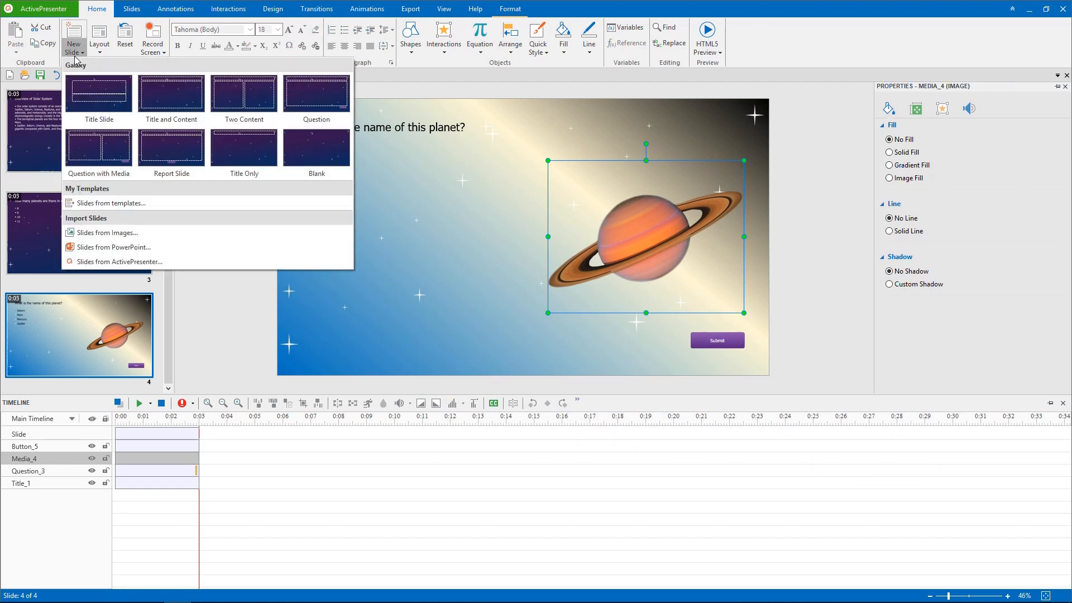
left_click(171, 146)
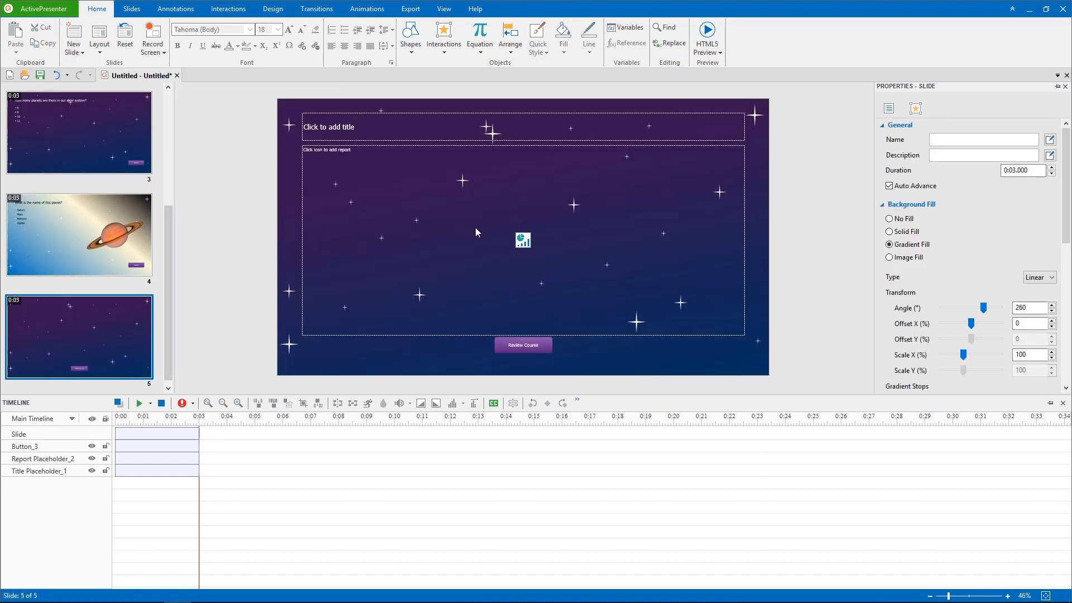
left_click(522, 239)
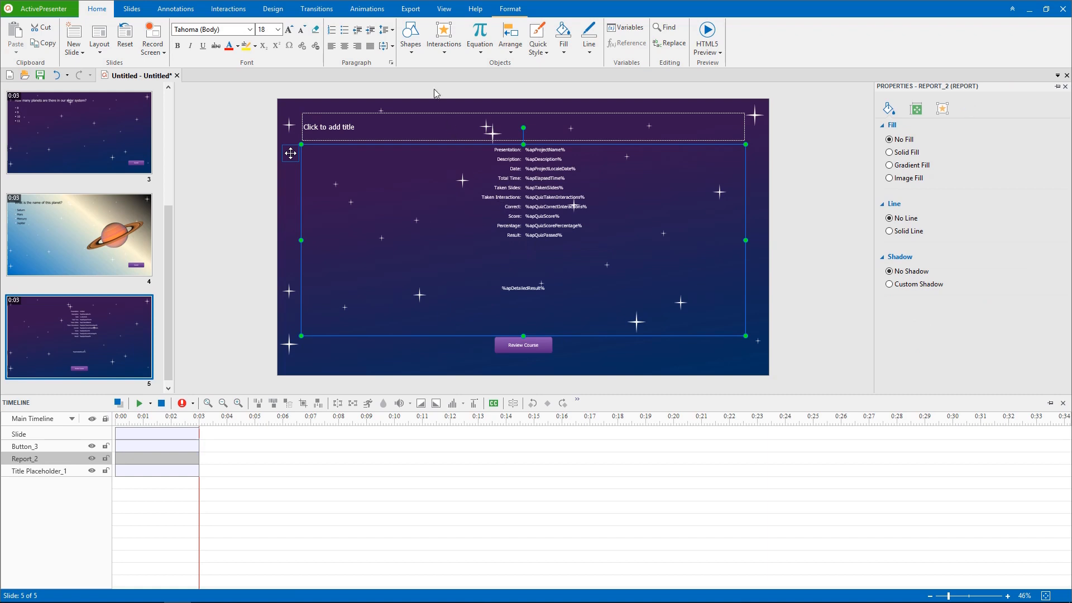
left_click(409, 8)
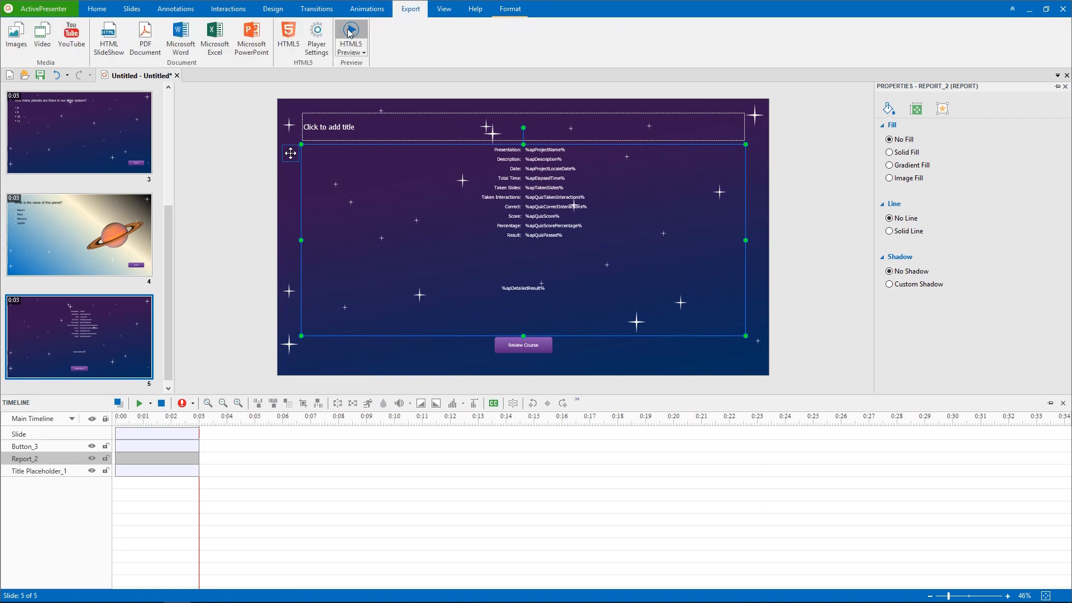
- Launch the HTML5 Preview in Edge and submit the answer to the planets-count question
left_click(351, 34)
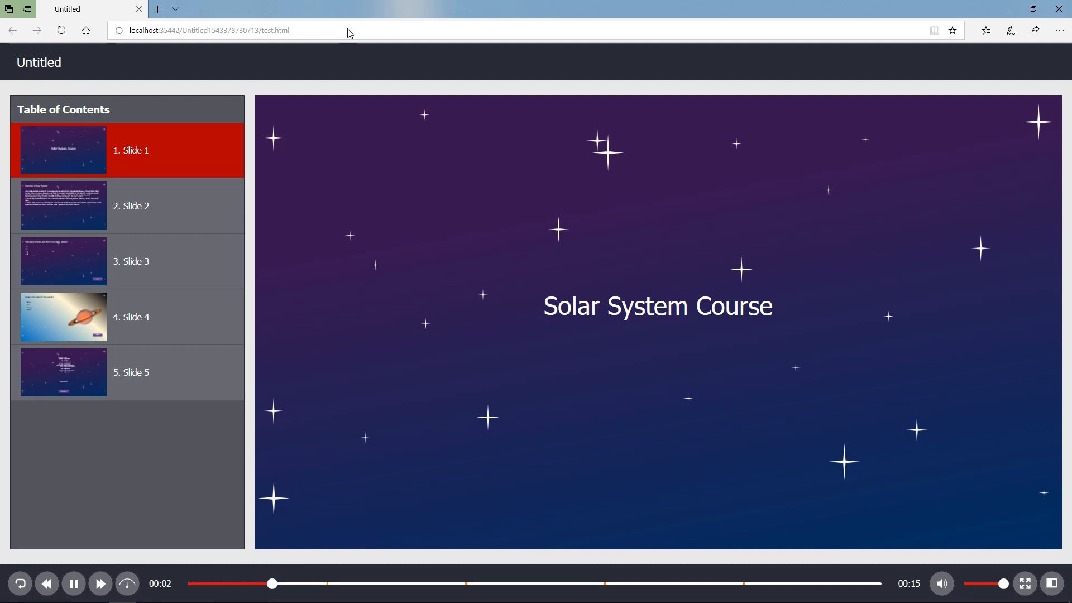
left_click(130, 206)
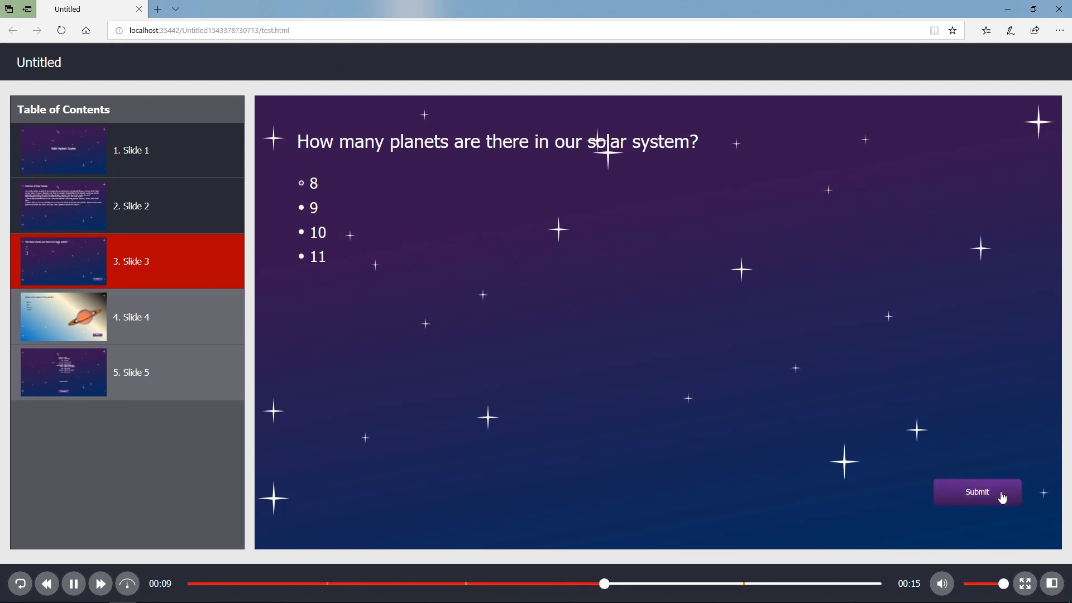
left_click(976, 492)
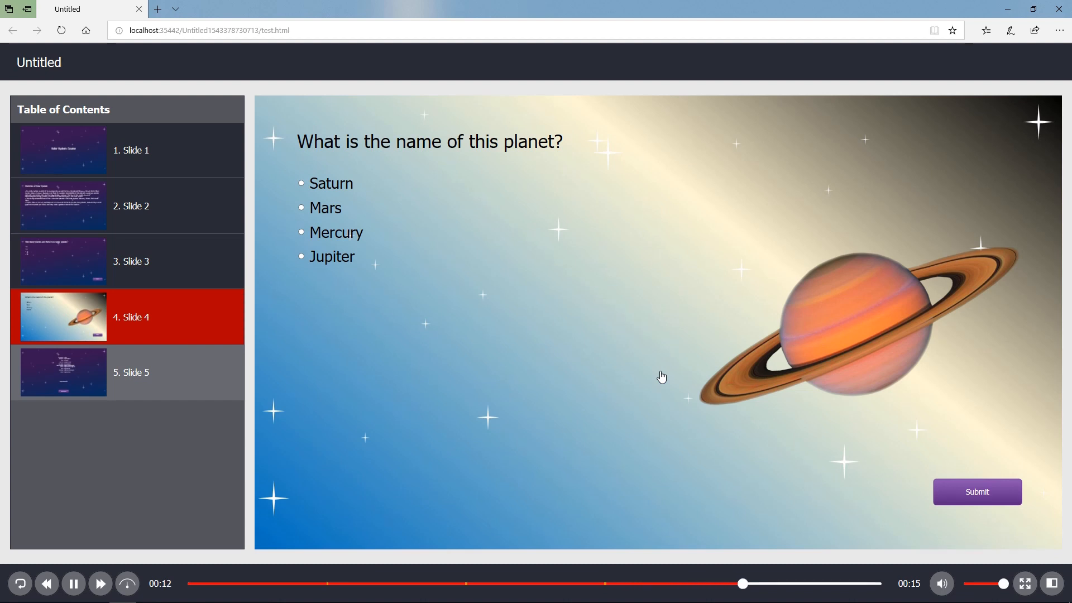
- Answer Saturn on the second question and reach the report showing a passed 100% result
left_click(300, 183)
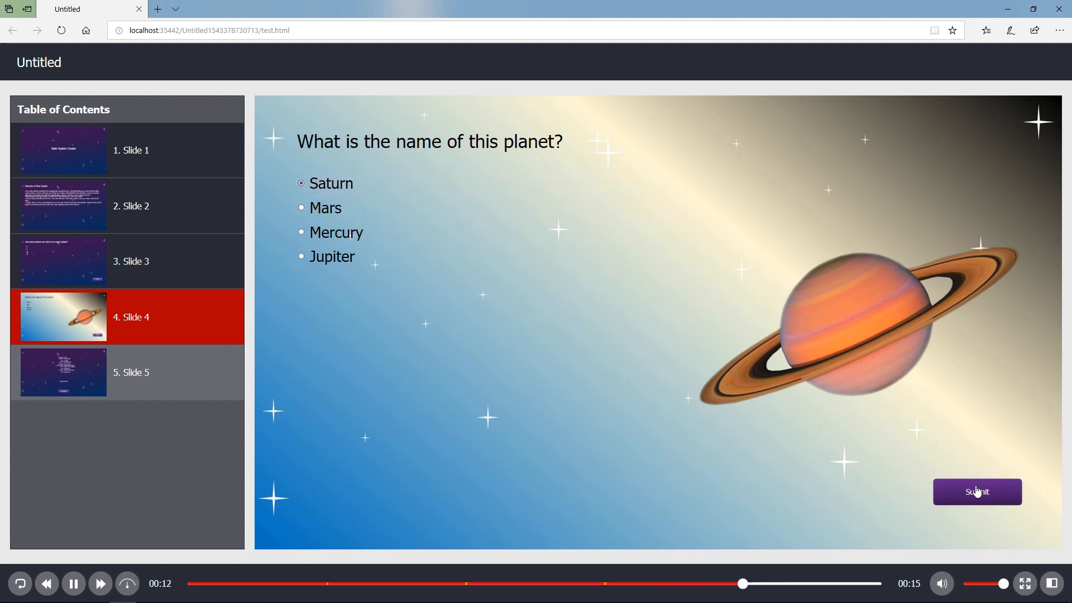
left_click(976, 491)
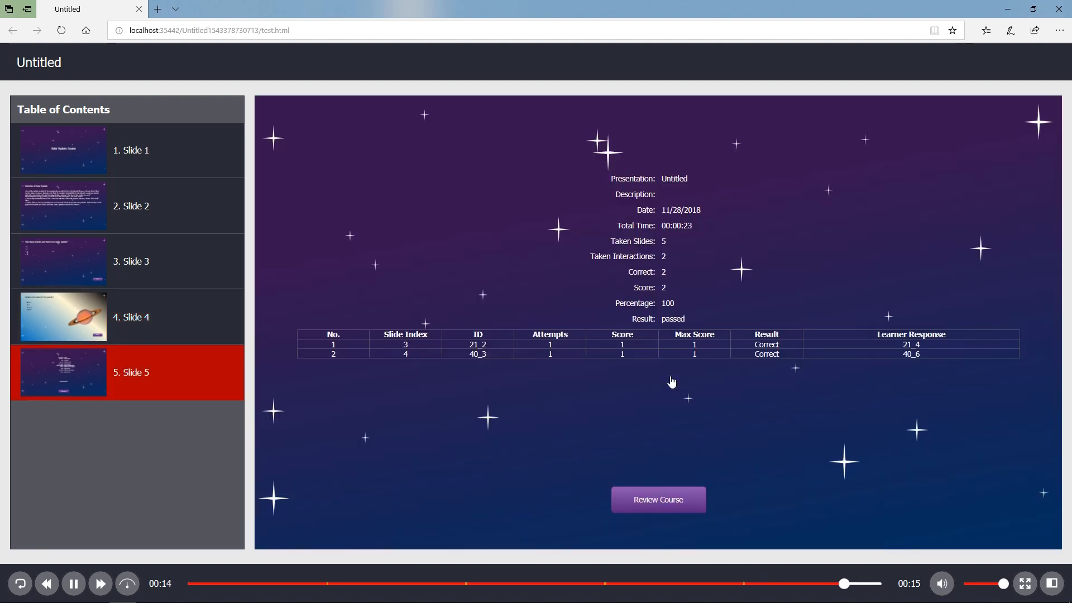
left_click(73, 583)
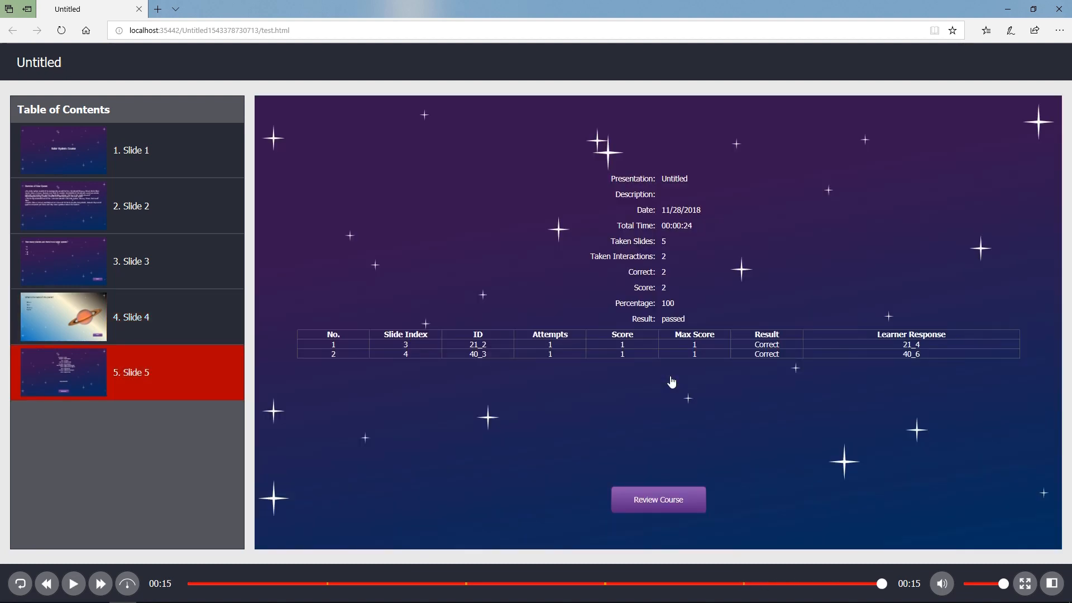